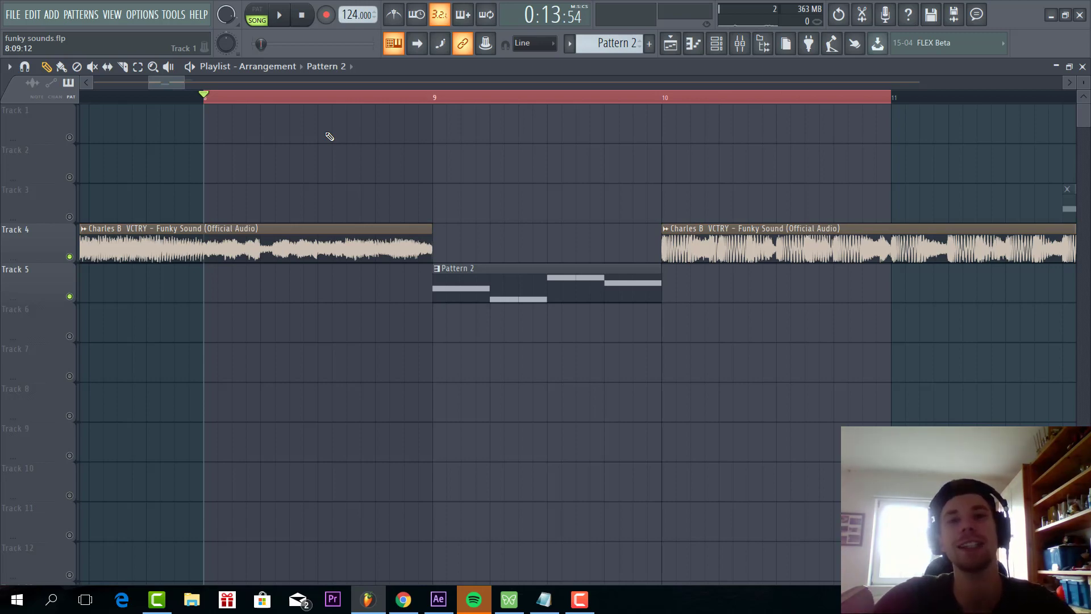
# Step: Play back the arrangement briefly and stop it again
pyautogui.click(278, 14)
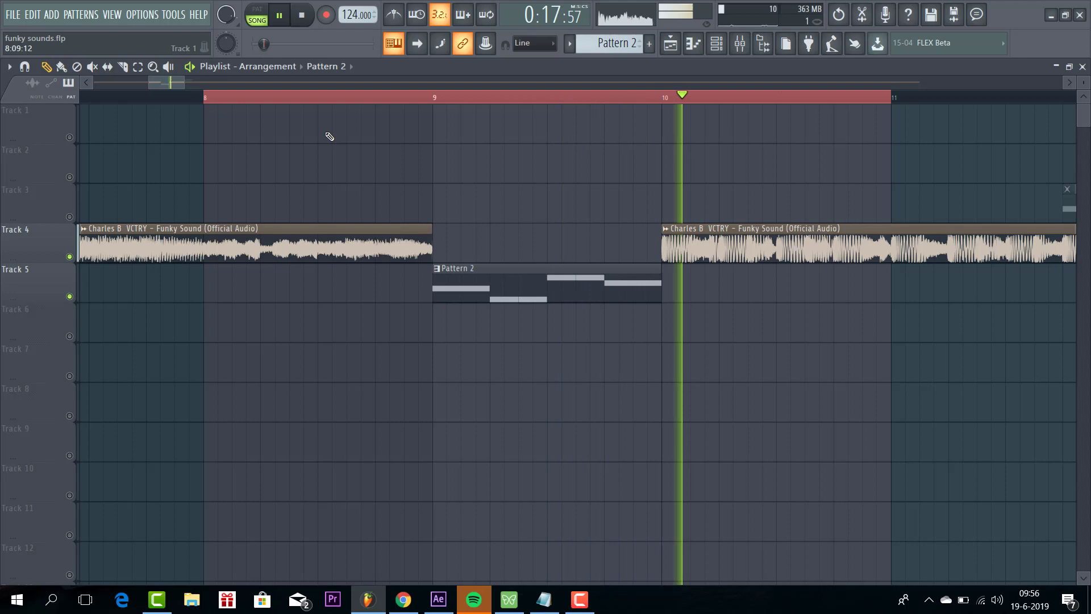
pyautogui.click(301, 14)
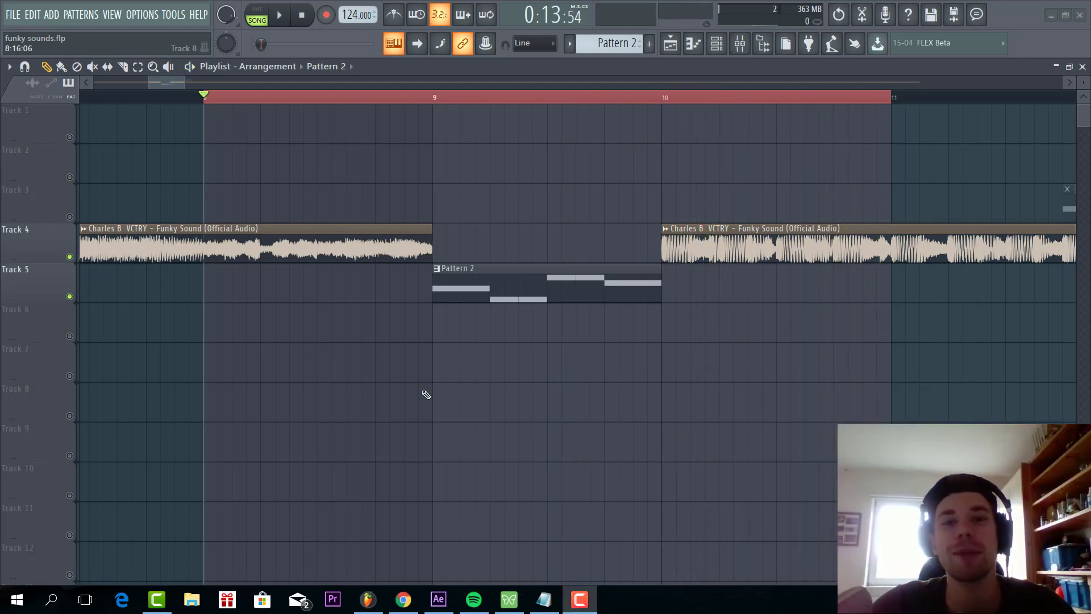
pyautogui.moveTo(466, 392)
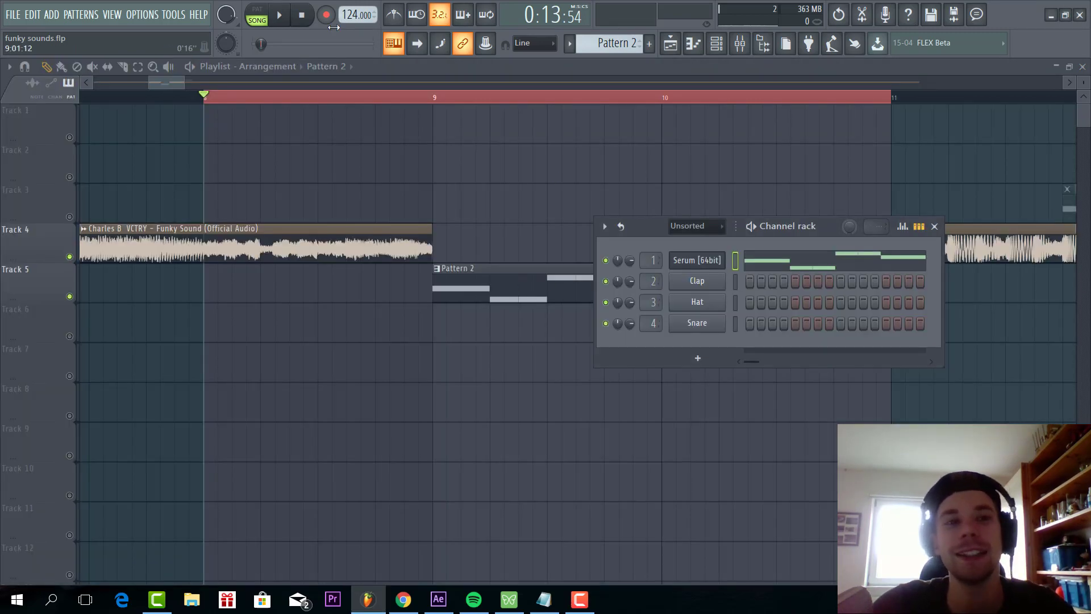
# Step: Bring up Serum from its channel and move its window toward the centre
pyautogui.click(279, 14)
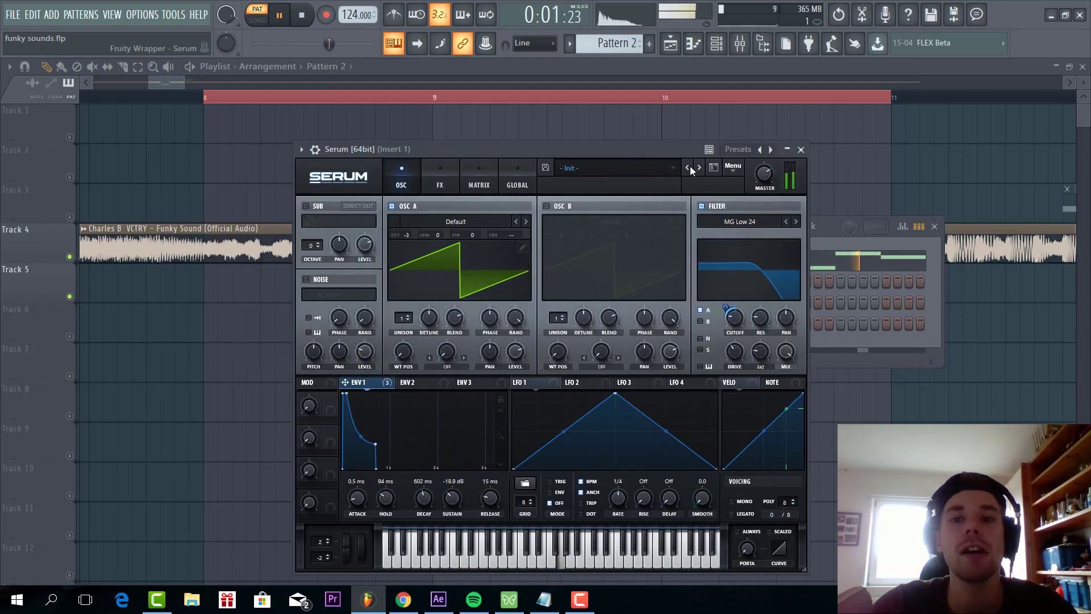
pyautogui.moveTo(368, 148); pyautogui.dragTo(394, 122)
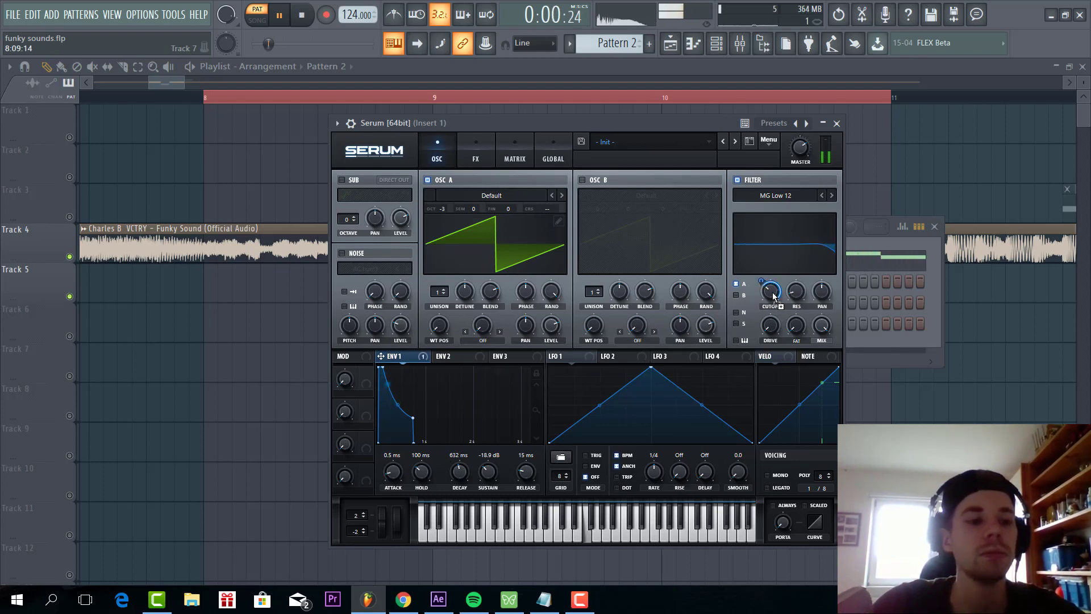
# Step: Set the filter to MG Low 24 and go to Serum's effects page
pyautogui.click(830, 194)
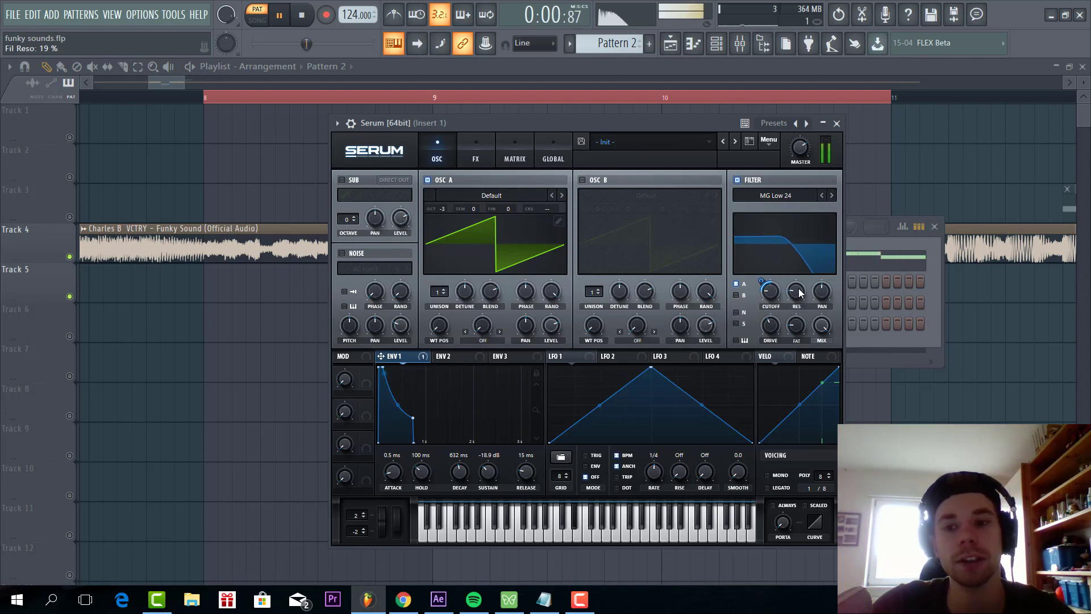
pyautogui.click(475, 150)
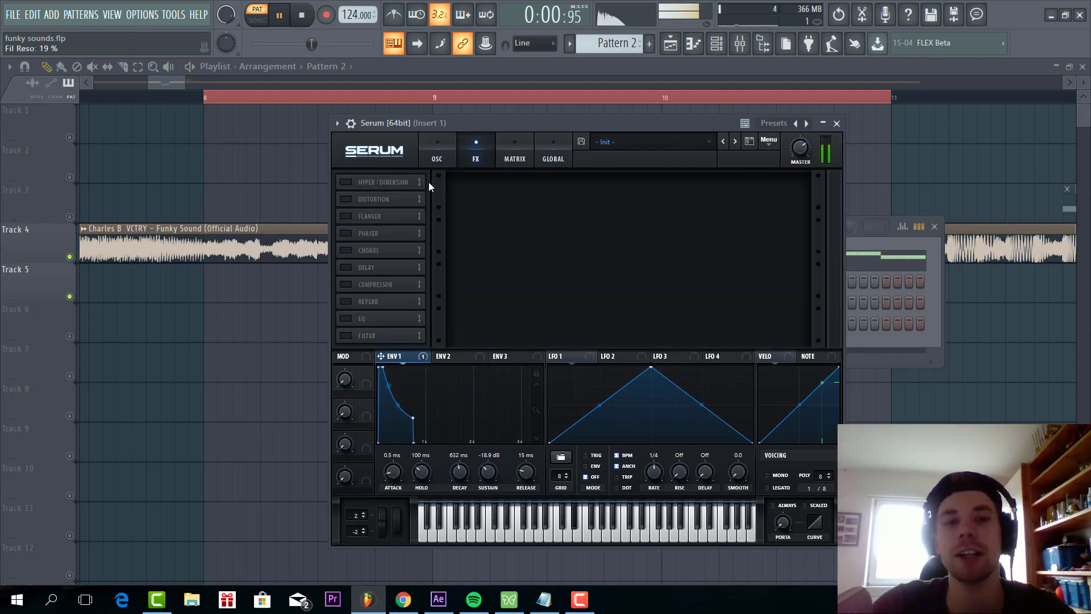
# Step: Add Hyper/Dimension and a Tube distortion to Serum's FX chain
pyautogui.click(344, 182)
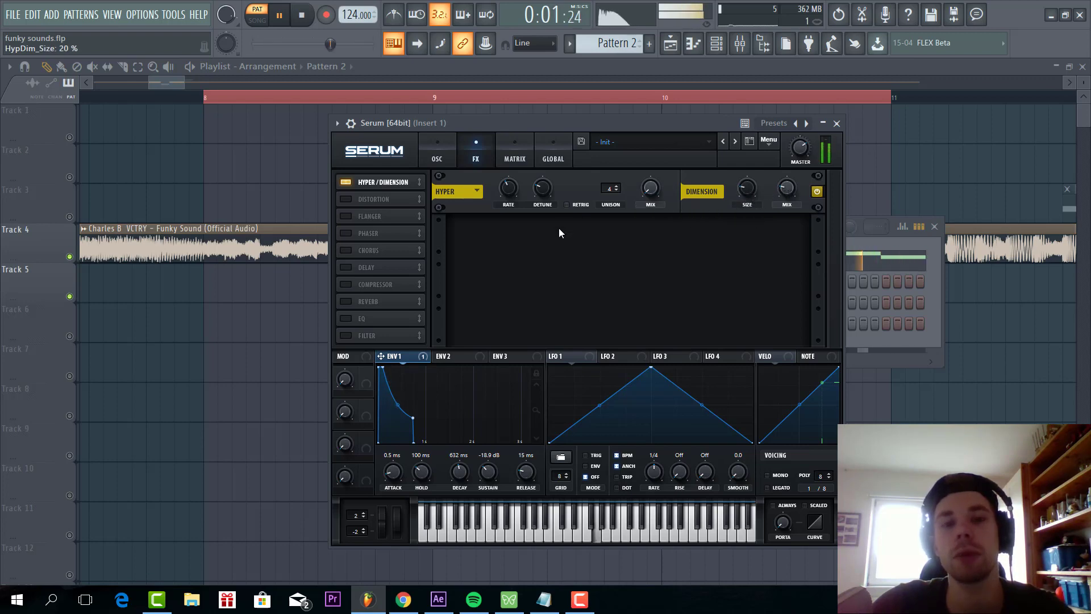
pyautogui.click(345, 197)
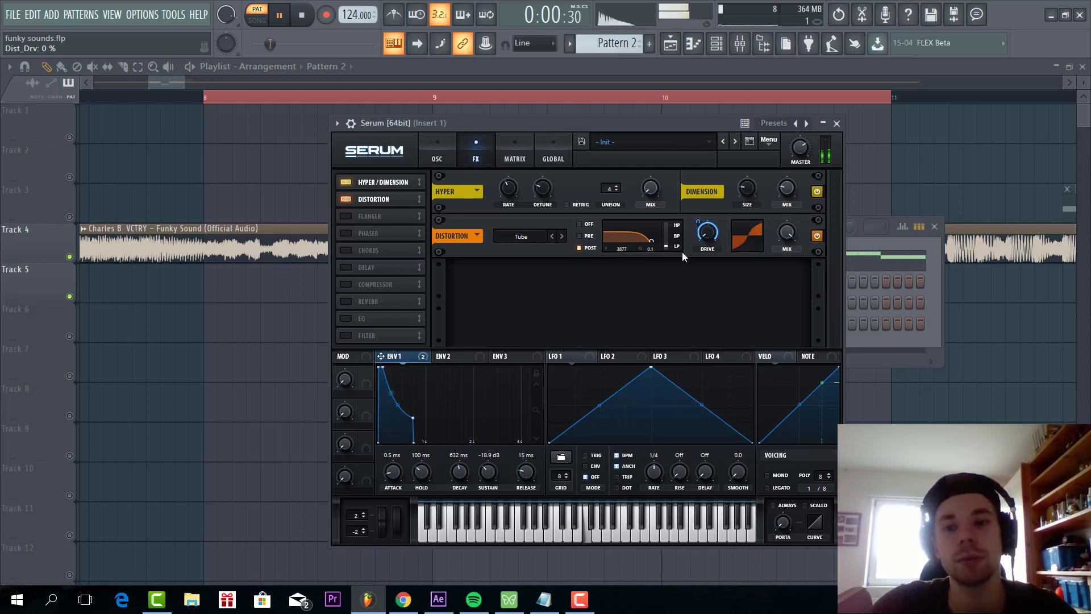
pyautogui.moveTo(457, 278)
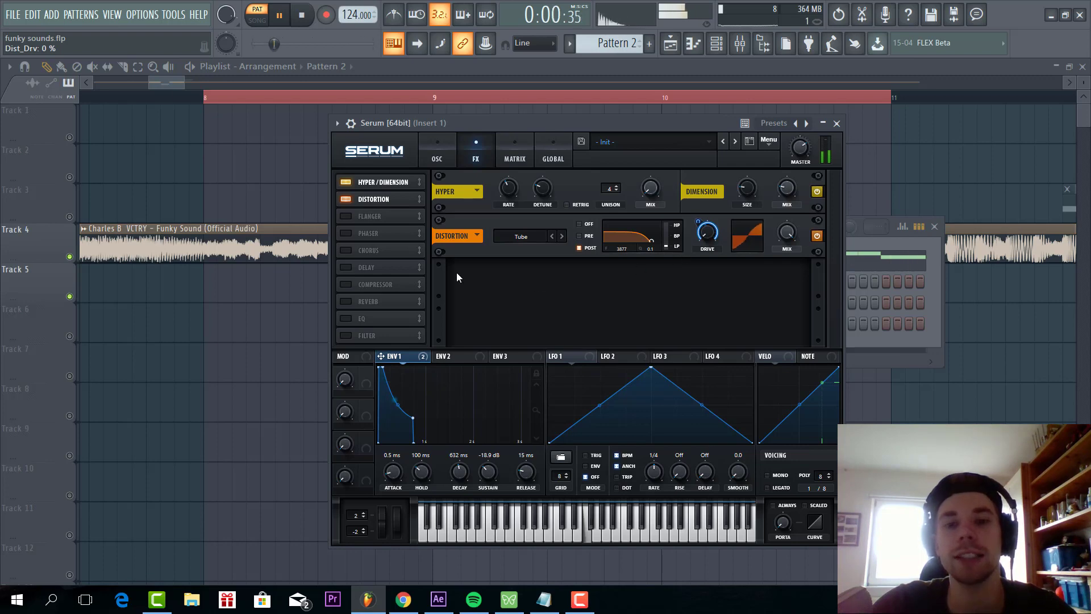
pyautogui.moveTo(341, 266)
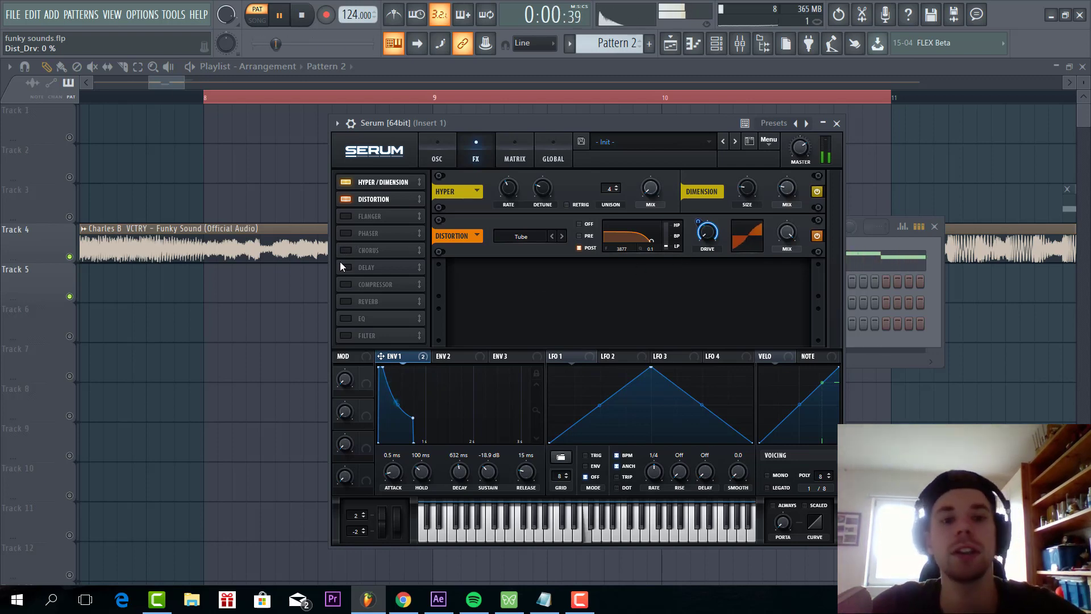
# Step: Add Chorus and an EQ after the distortion in the FX chain
pyautogui.click(344, 216)
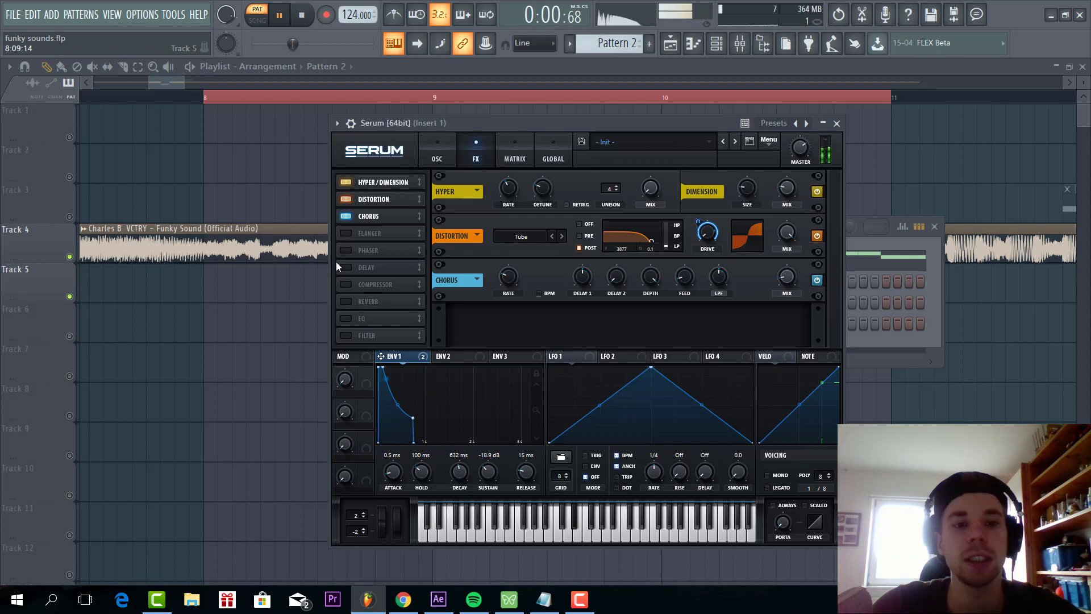
pyautogui.click(345, 232)
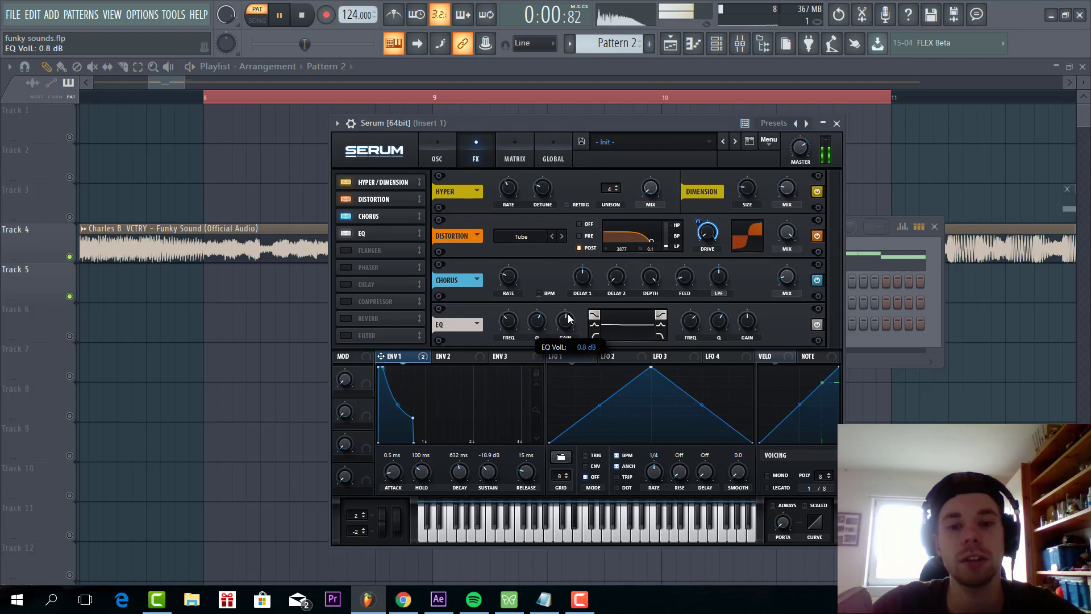
pyautogui.moveTo(507, 322)
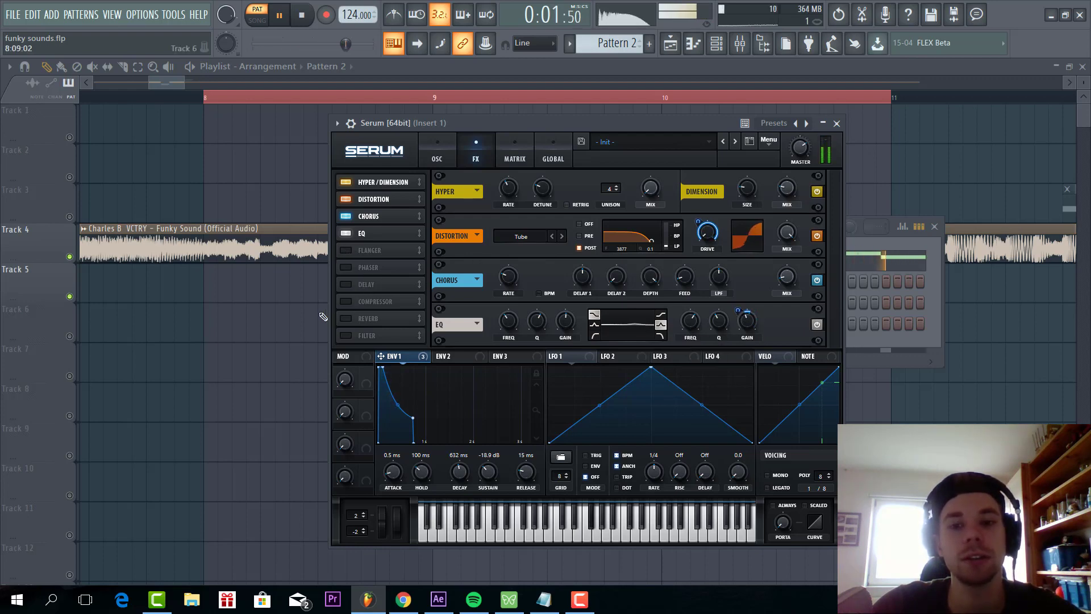
# Step: Add a Phaser at 30% mix to close the FX chain
pyautogui.click(344, 249)
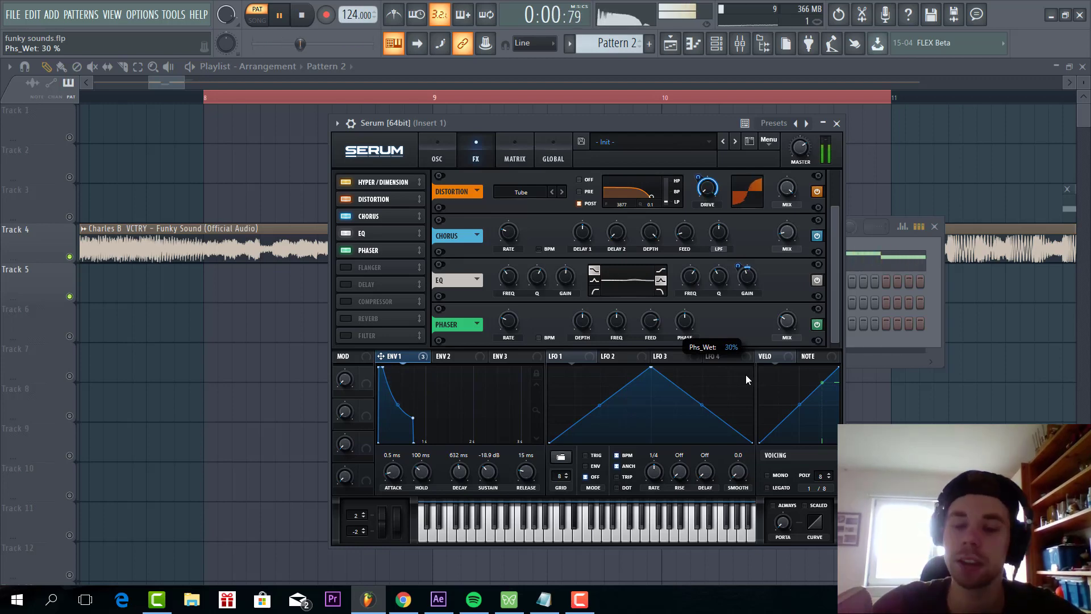
pyautogui.moveTo(817, 325)
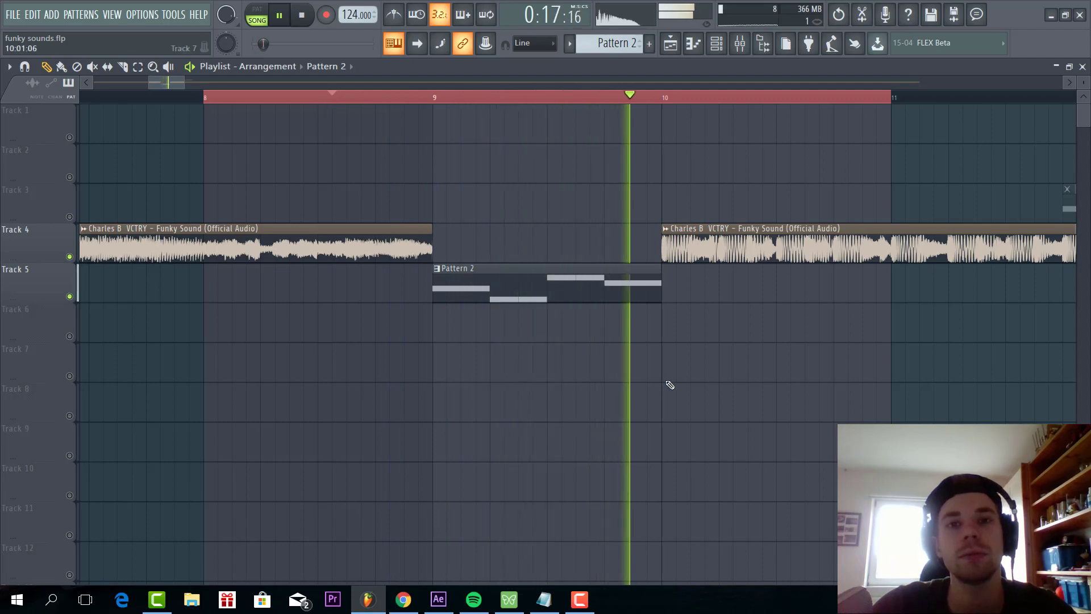
# Step: Stop the song playback, leaving the playlist arrangement shown
pyautogui.click(280, 13)
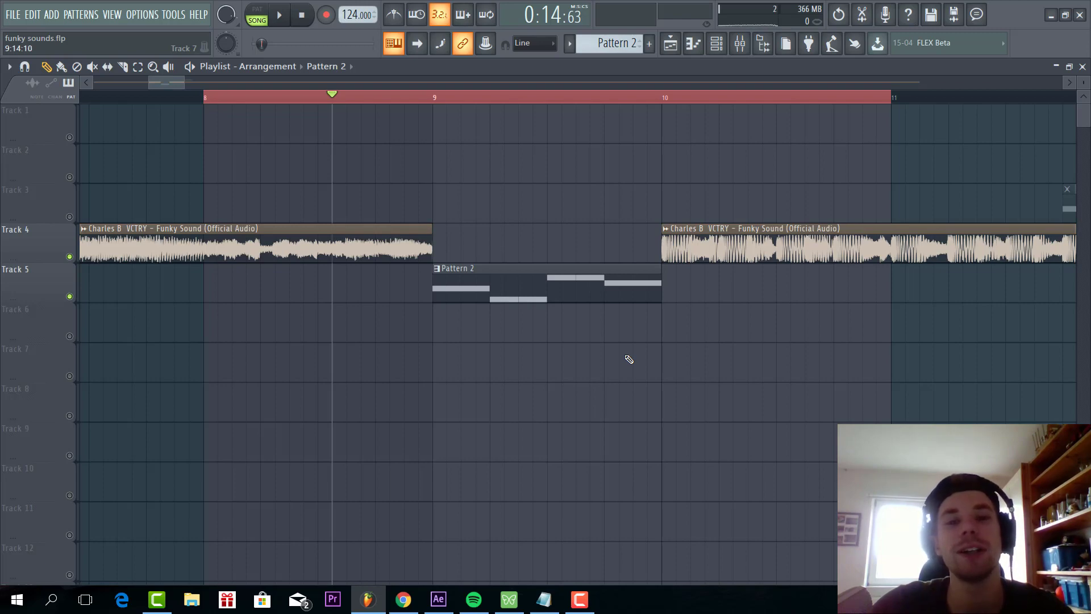
pyautogui.moveTo(616, 360)
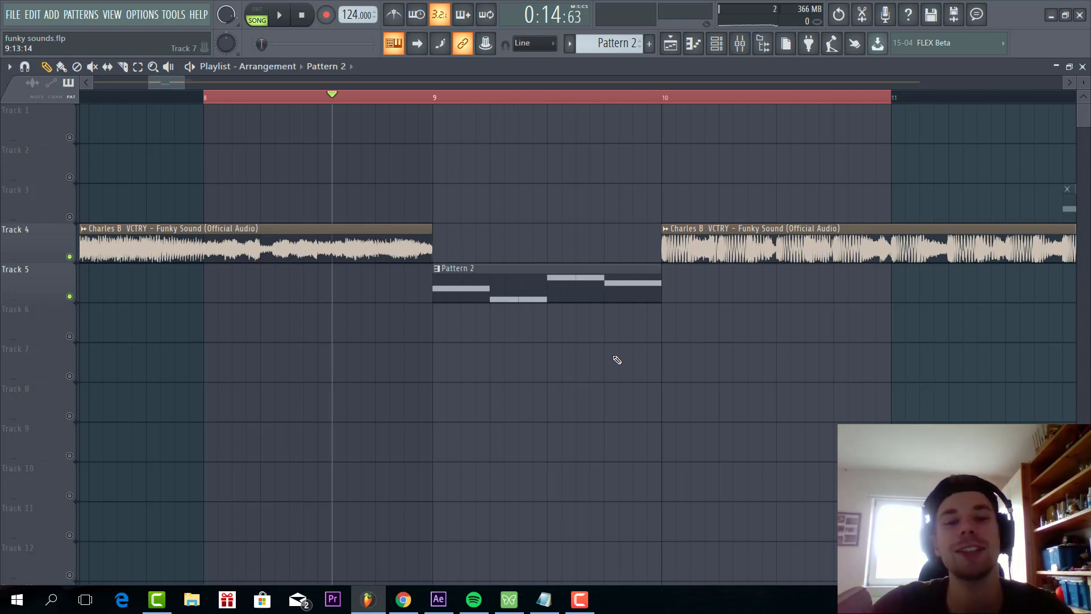